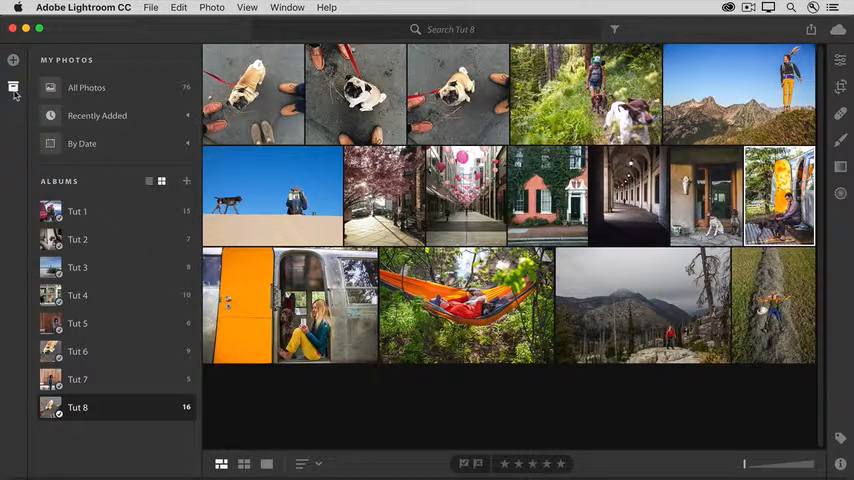
# Create a new empty album named 'dogs' from the Albums panel's Create Album option.
pyautogui.click(86, 88)
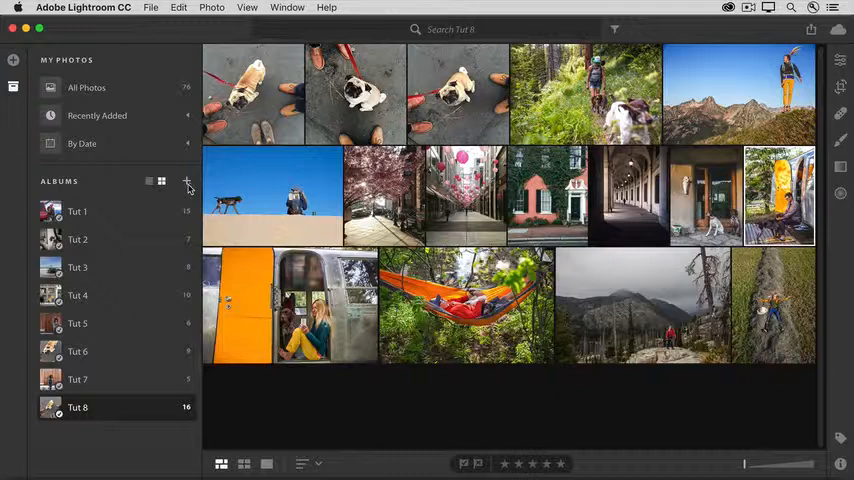
pyautogui.click(188, 184)
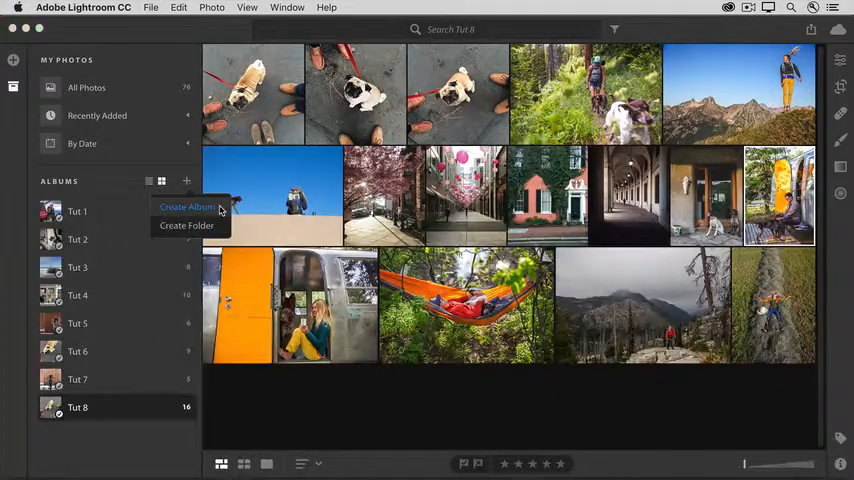
pyautogui.click(188, 208)
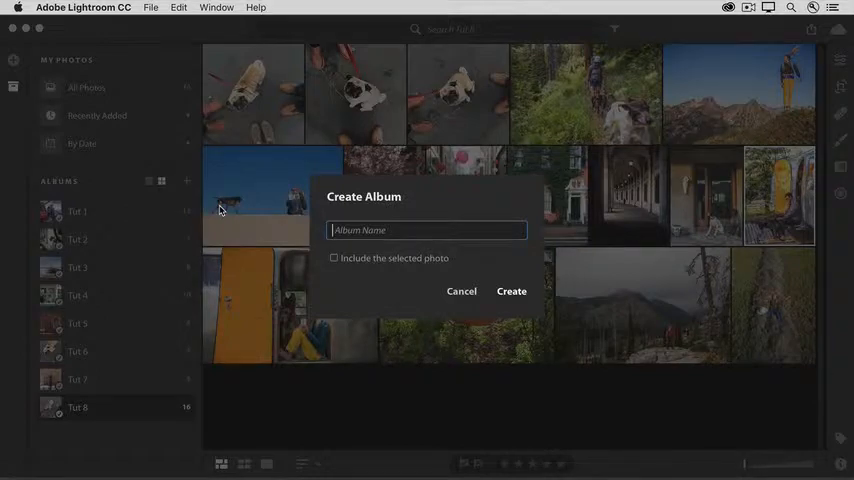
pyautogui.write('c')
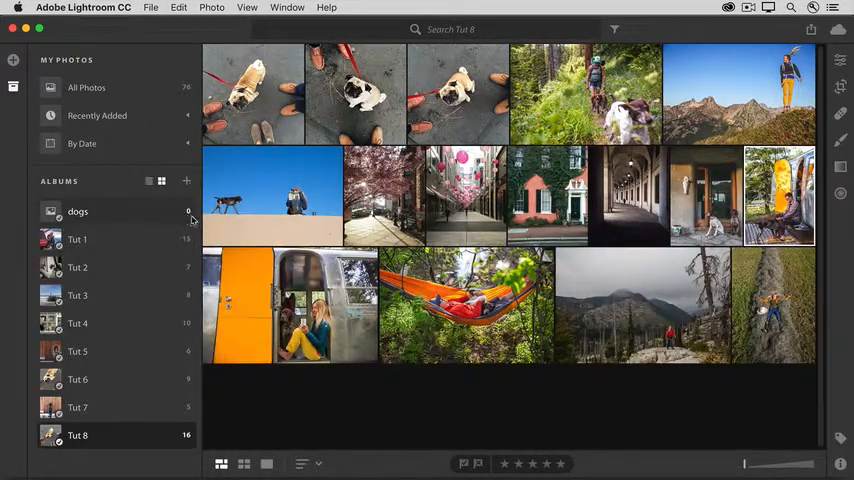
pyautogui.click(272, 196)
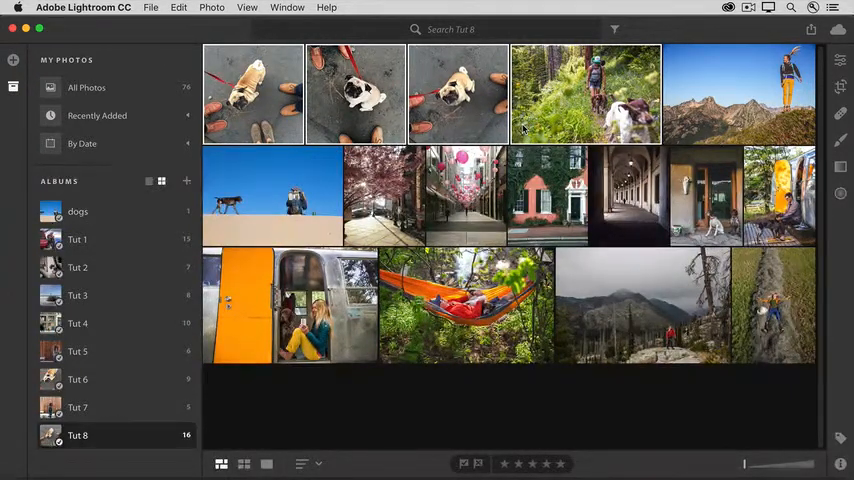
pyautogui.moveTo(616, 152)
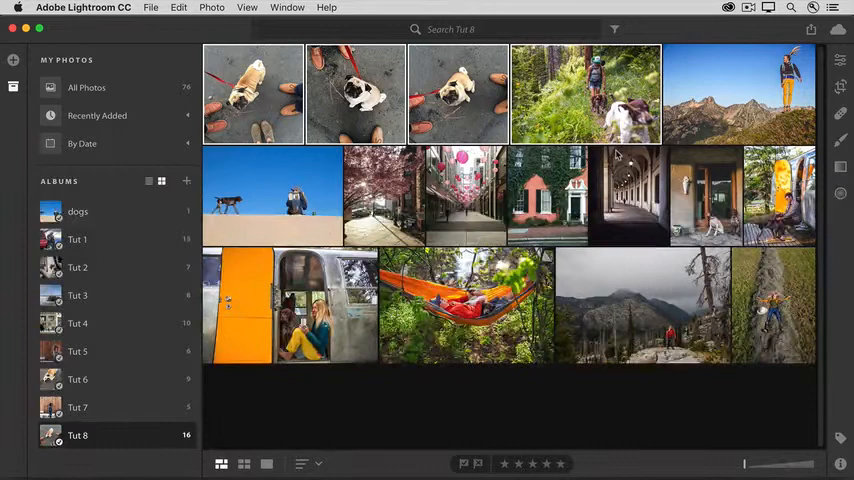
# Add the selected Tut 8 dog photos to the dogs album and view it.
pyautogui.click(708, 196)
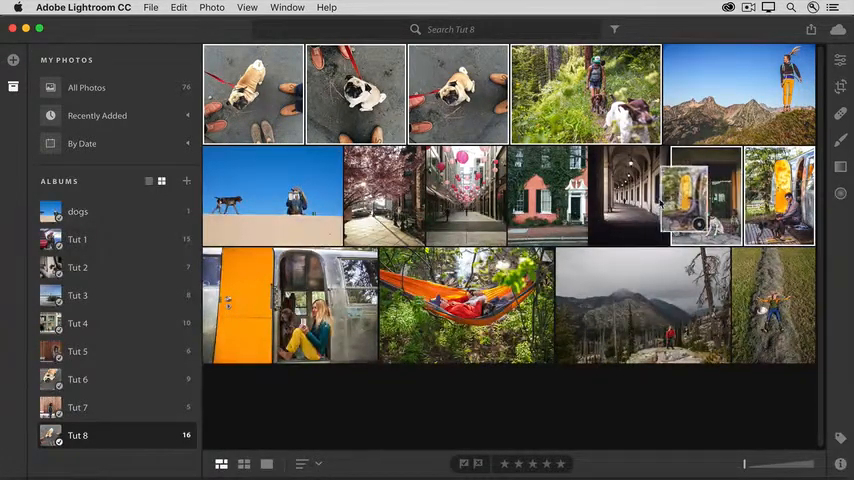
pyautogui.click(76, 212)
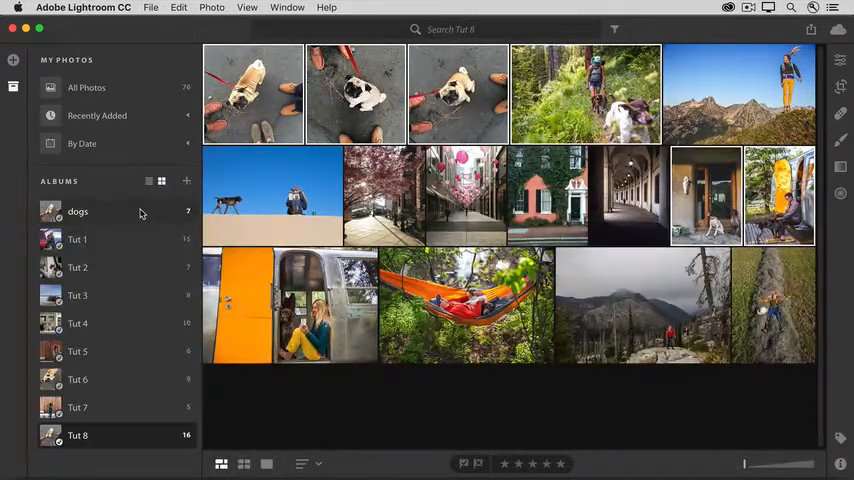
pyautogui.click(76, 212)
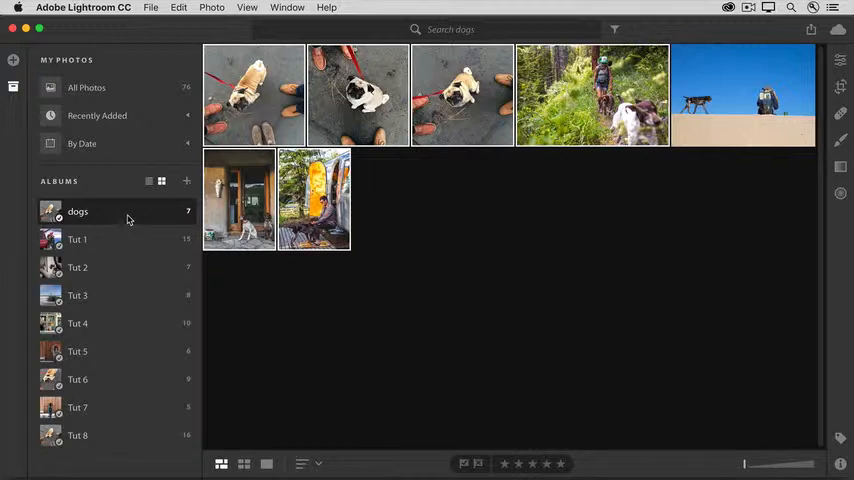
pyautogui.moveTo(372, 220)
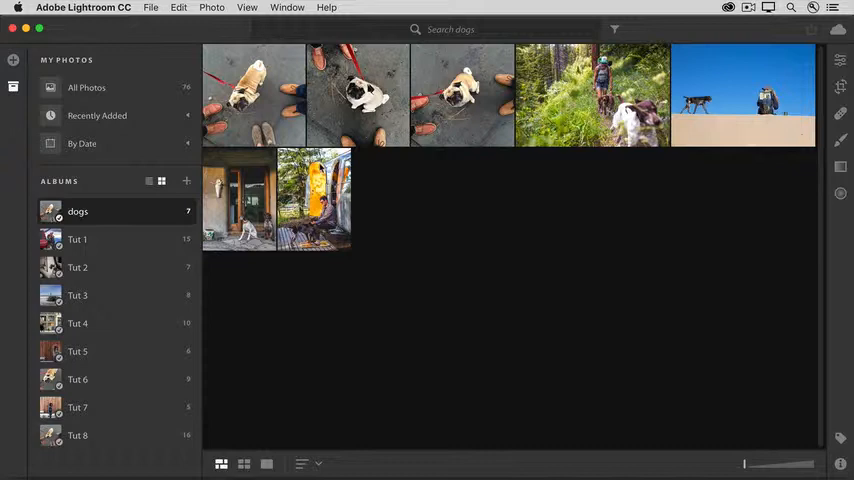
# Create a 'Sam' album that includes the three selected overhead dog photos.
pyautogui.click(252, 96)
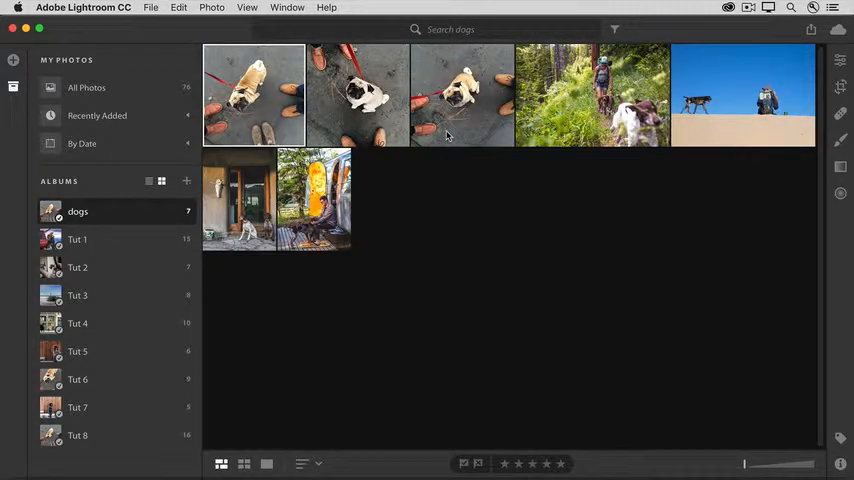
pyautogui.click(462, 96)
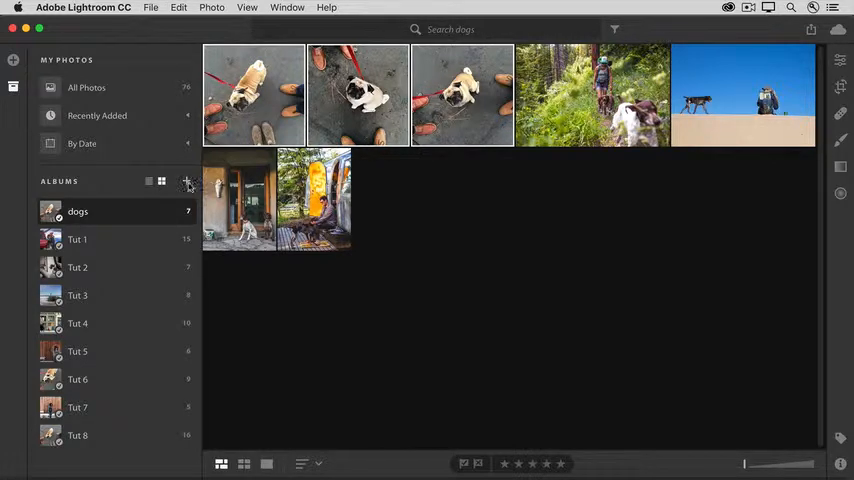
pyautogui.click(186, 180)
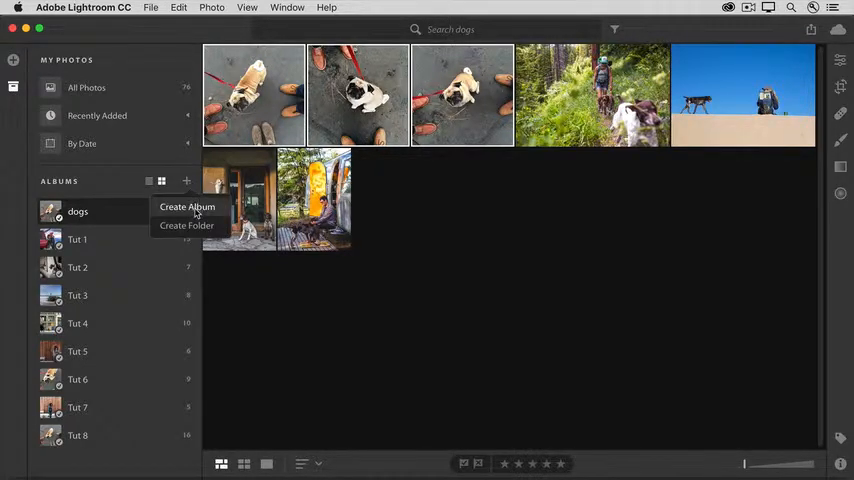
pyautogui.click(188, 206)
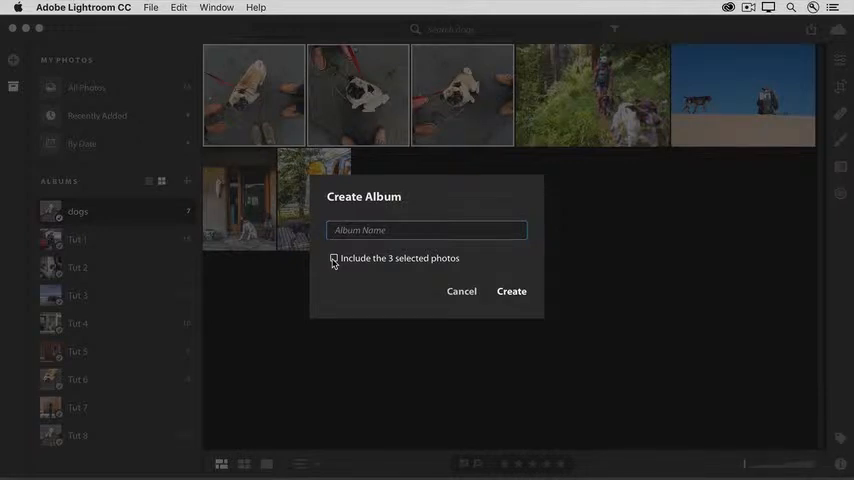
pyautogui.click(334, 258)
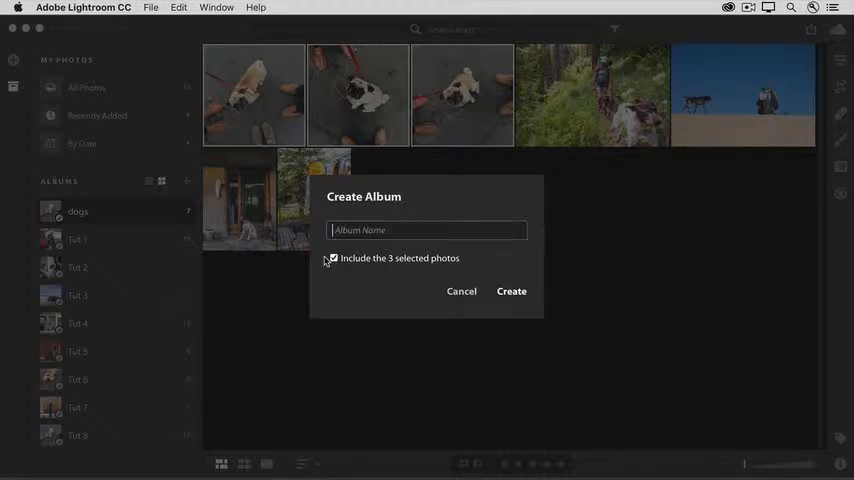
pyautogui.write('S')
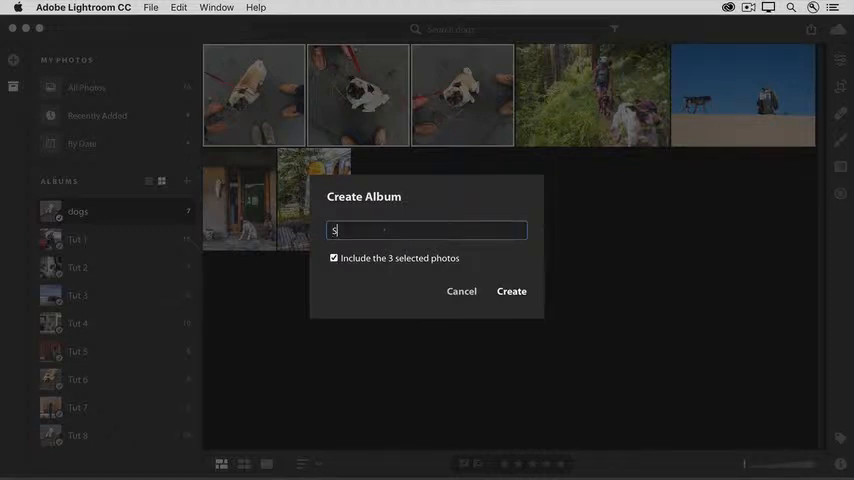
pyautogui.write('am')
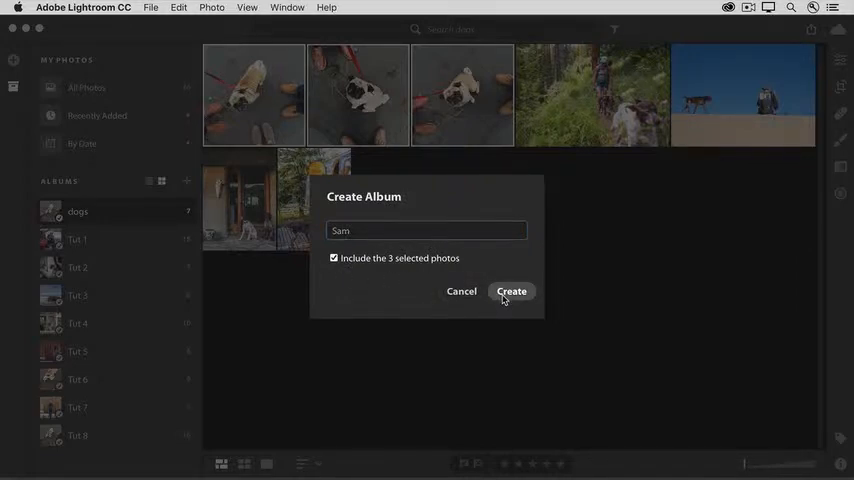
pyautogui.click(512, 292)
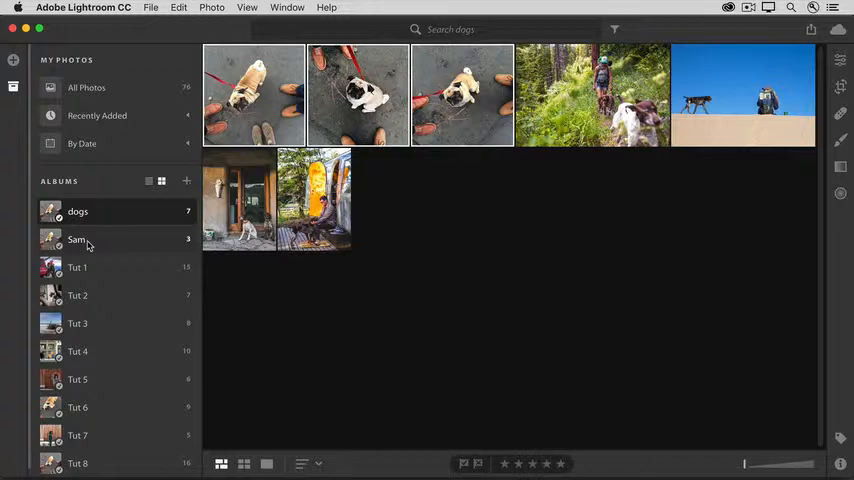
# View the Sam album's three photos, then return to the dogs album.
pyautogui.click(76, 240)
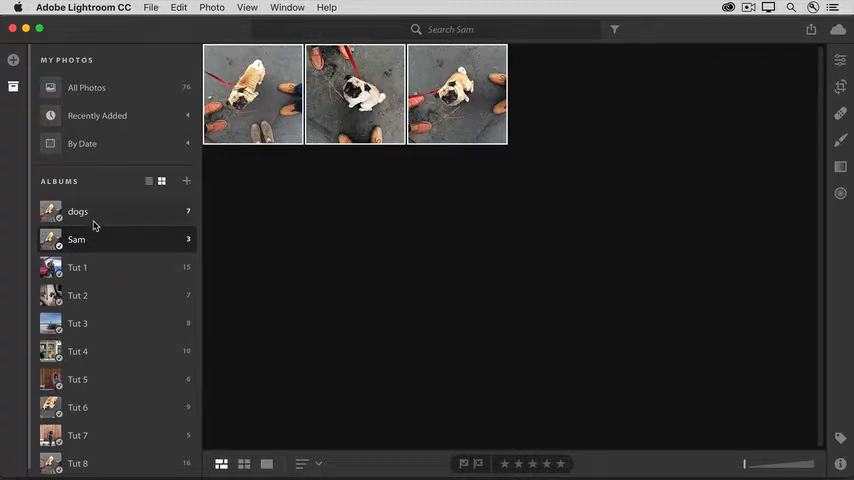
pyautogui.click(76, 212)
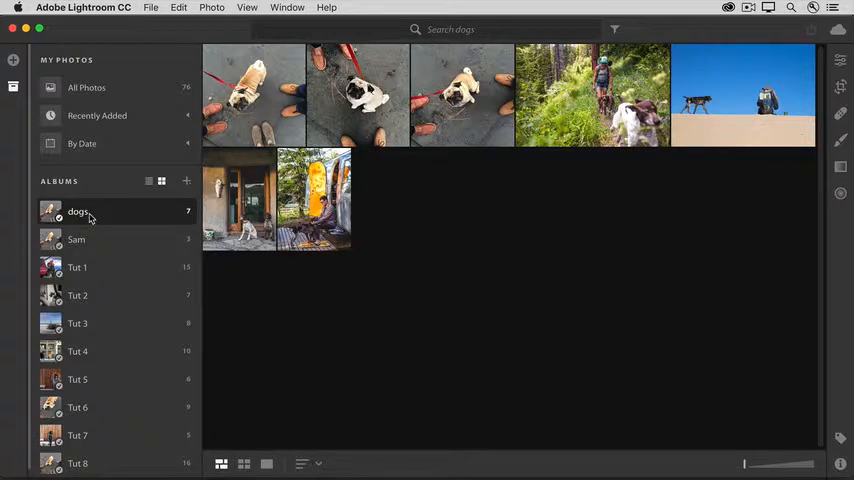
pyautogui.moveTo(234, 132)
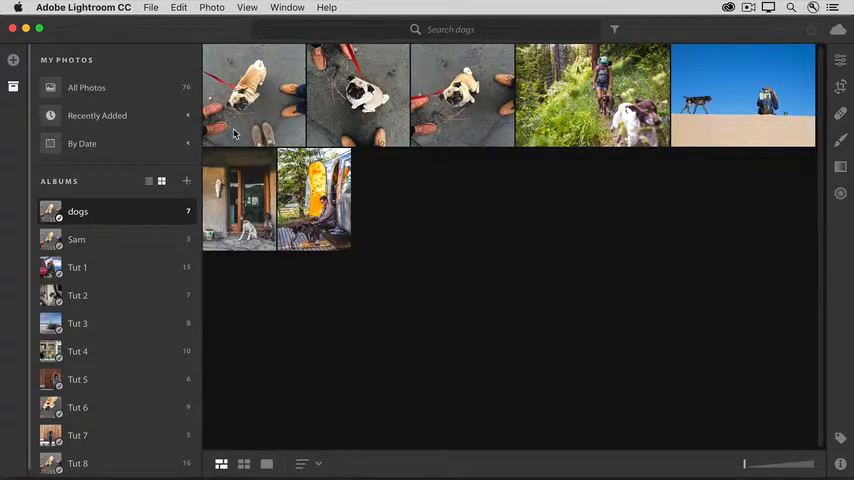
# Remove one overhead dog photo from the dogs album without deleting it, then view Sam.
pyautogui.click(252, 96)
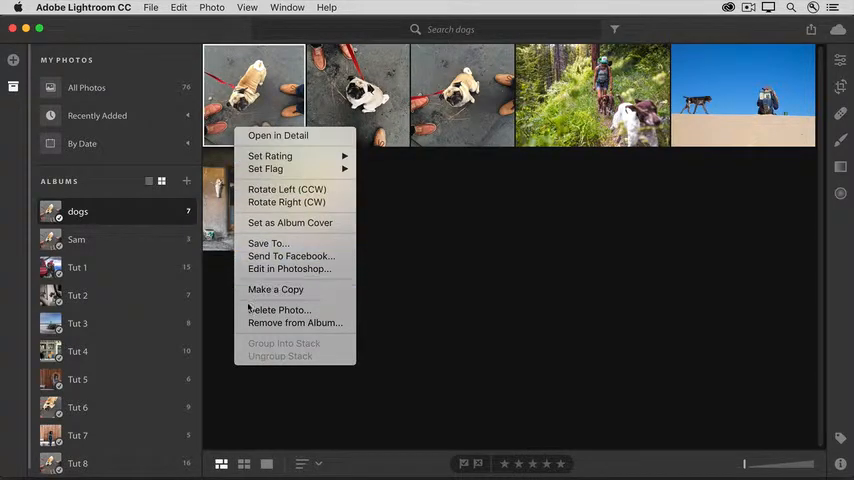
pyautogui.moveTo(294, 322)
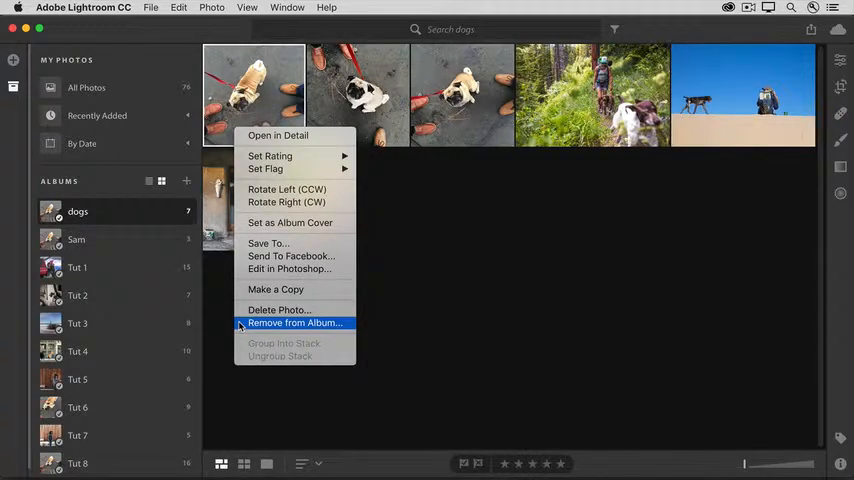
pyautogui.click(294, 322)
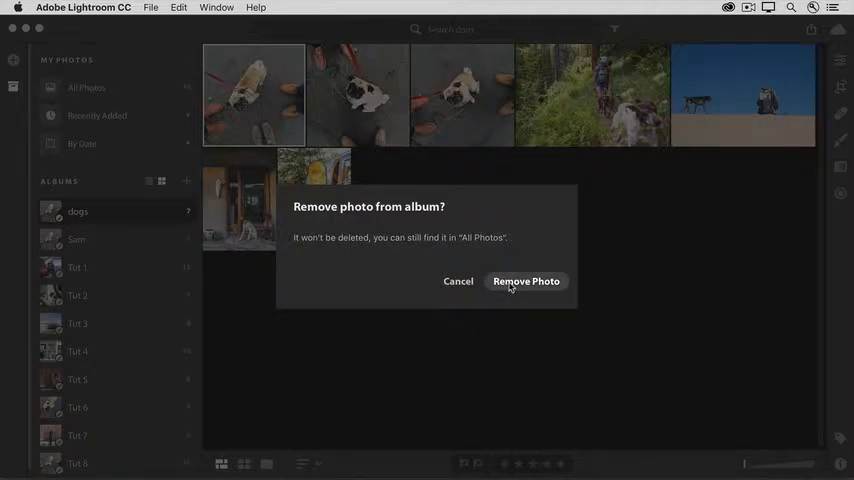
pyautogui.click(526, 280)
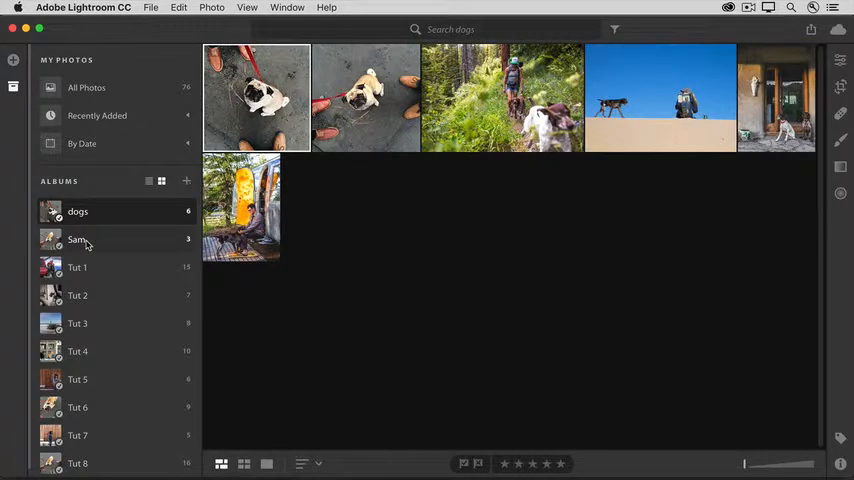
pyautogui.click(76, 240)
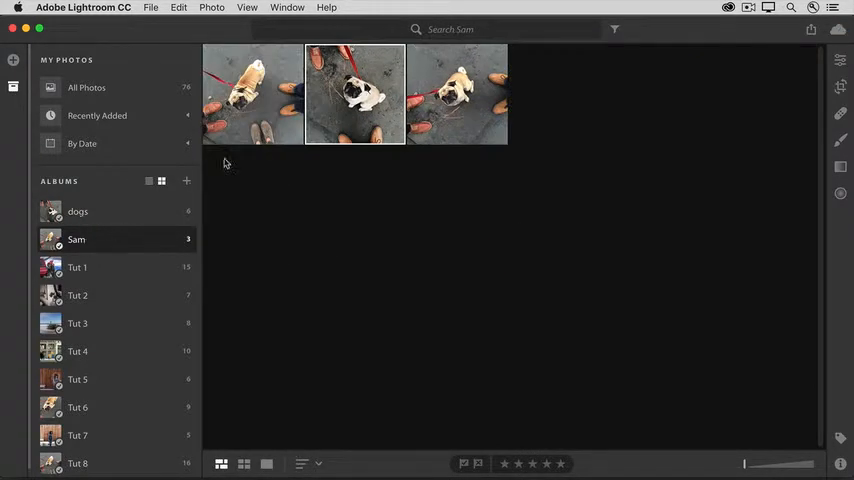
pyautogui.click(252, 96)
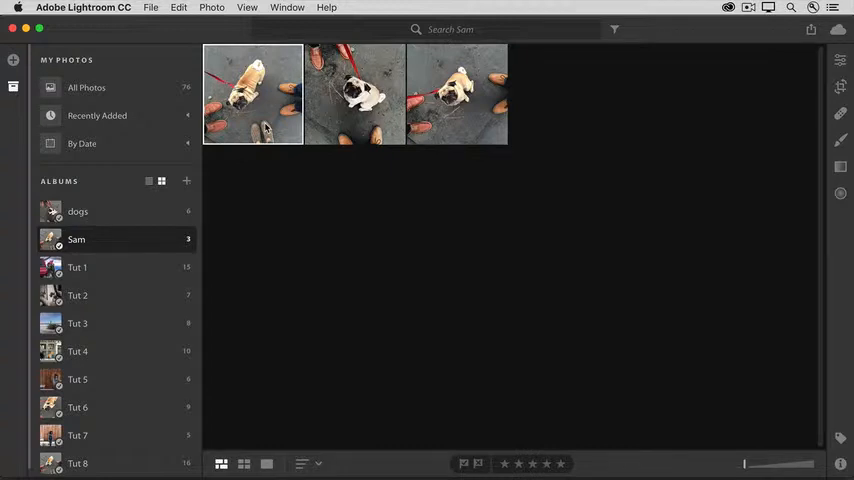
pyautogui.moveTo(280, 148)
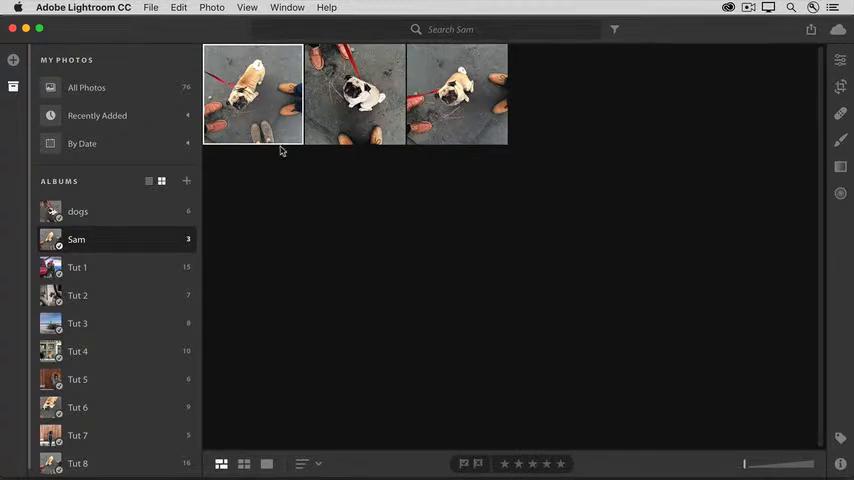
# Delete the Sam album, keeping its photos, and return to the six-photo dogs album.
pyautogui.rightClick(76, 240)
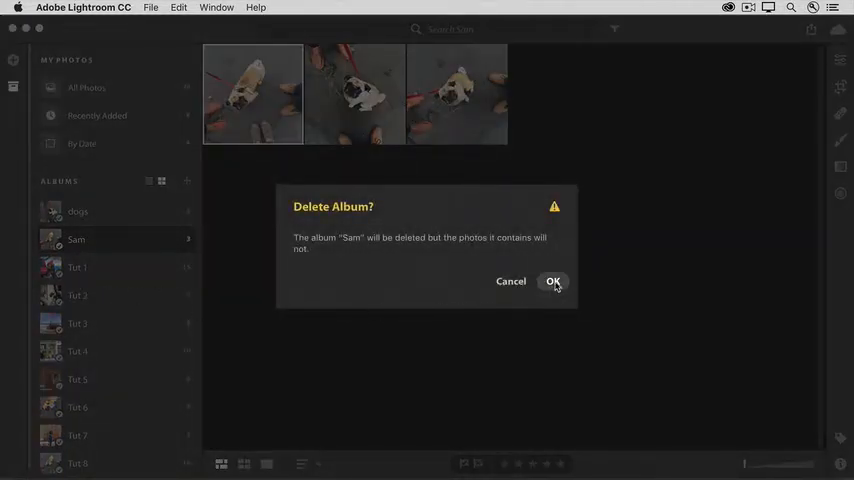
pyautogui.click(554, 280)
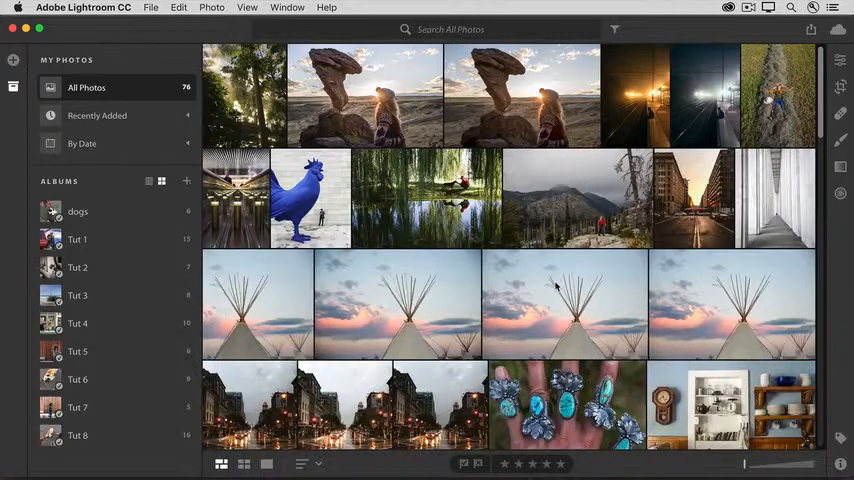
pyautogui.click(78, 212)
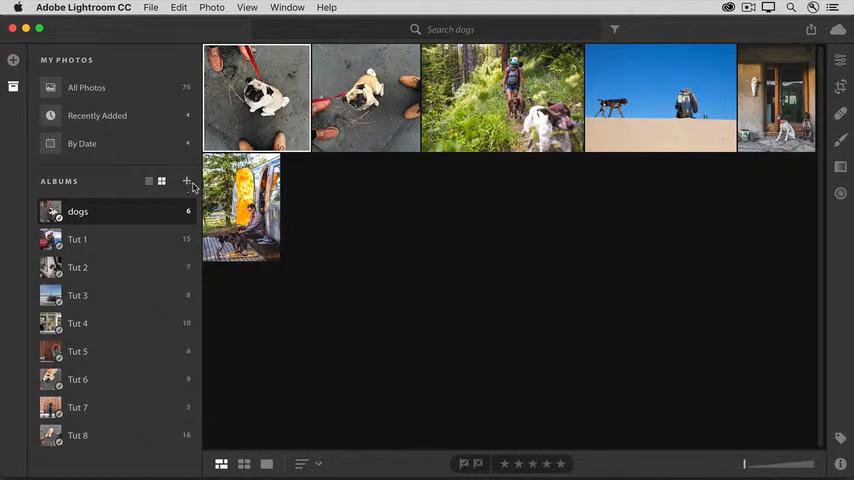
# Create an album folder named 'Get Started sample files'.
pyautogui.click(188, 180)
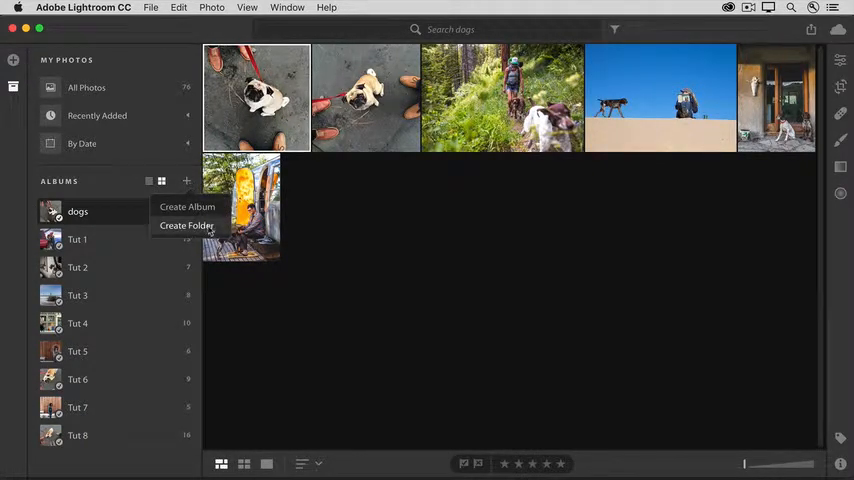
pyautogui.click(188, 224)
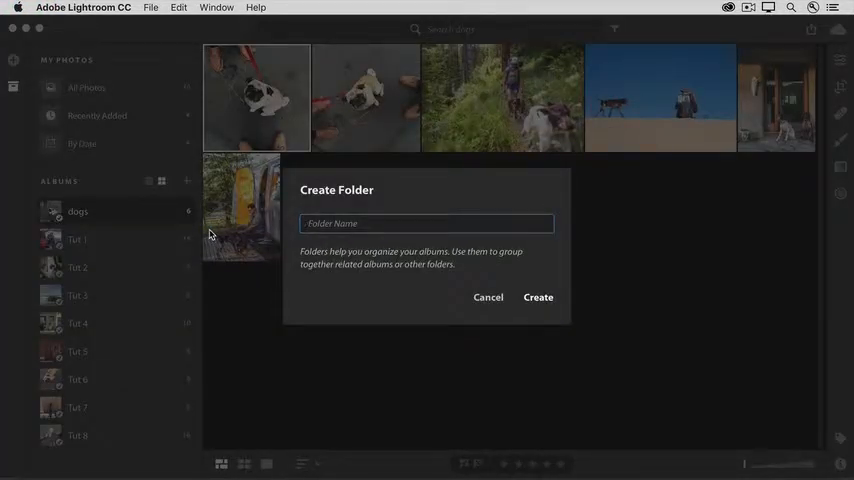
pyautogui.write('Get s')
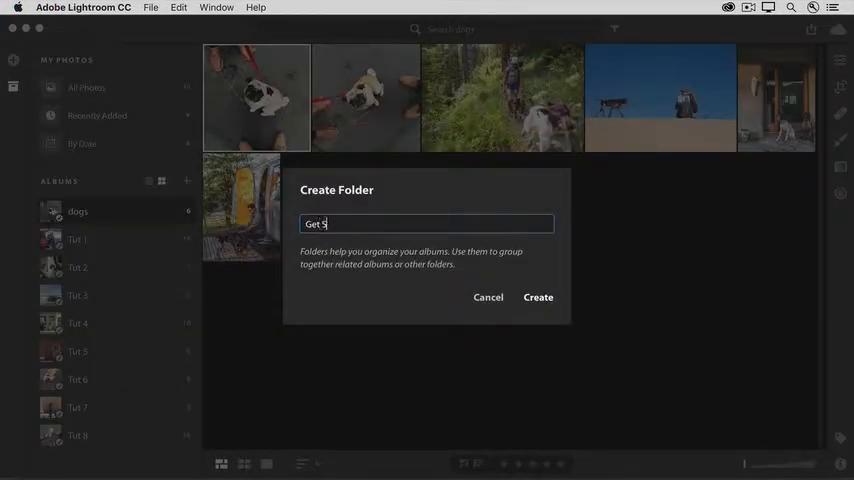
pyautogui.write('tarted sample f')
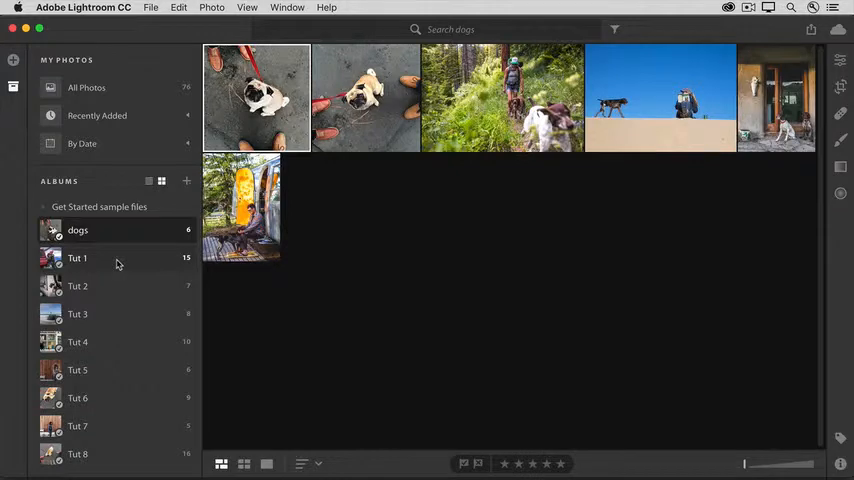
# Move Tut 1, then Tut 2–8, into the folder, expand it and view Tut 8.
pyautogui.click(76, 258)
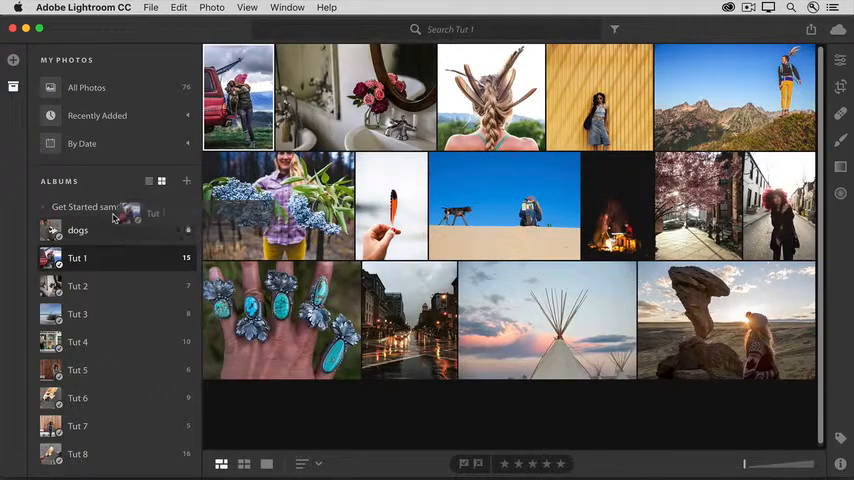
pyautogui.click(44, 208)
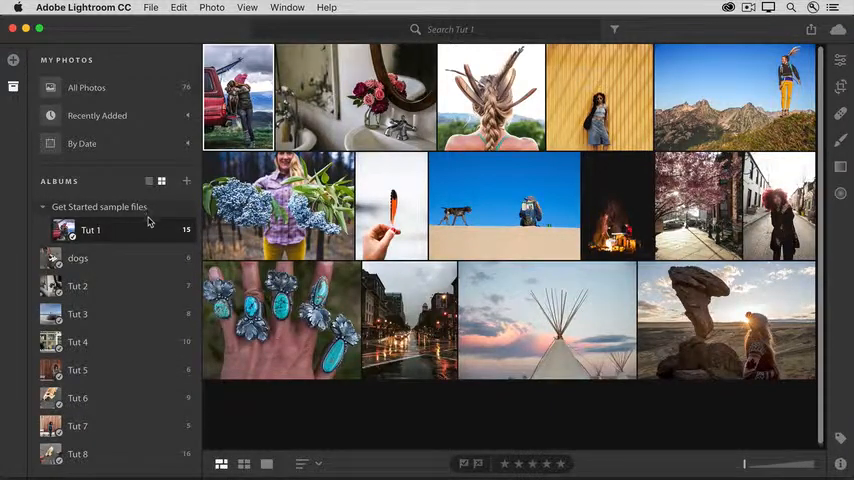
pyautogui.click(76, 286)
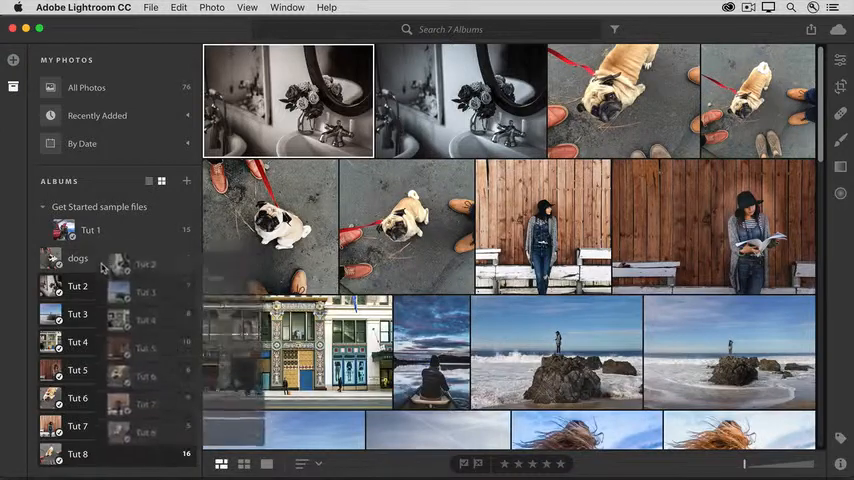
pyautogui.click(100, 208)
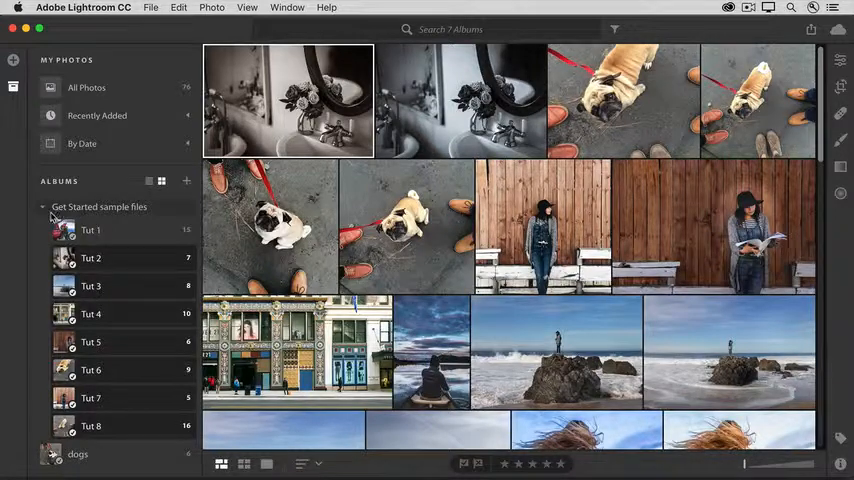
pyautogui.click(44, 208)
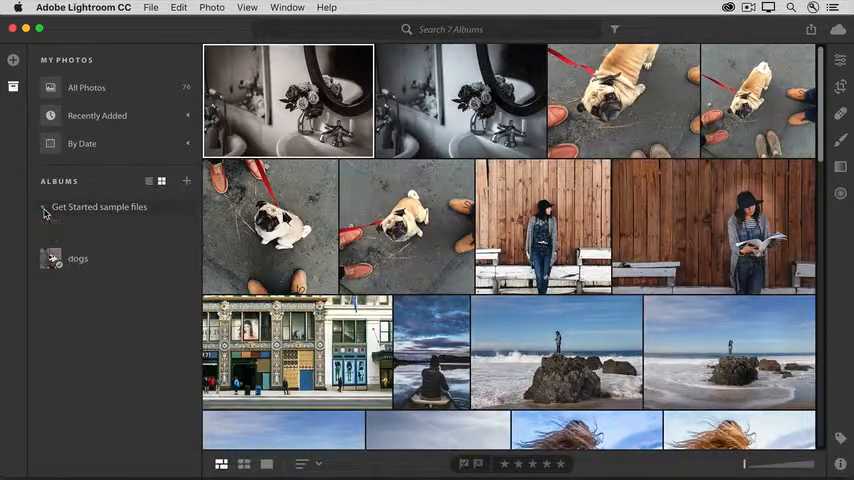
pyautogui.click(40, 206)
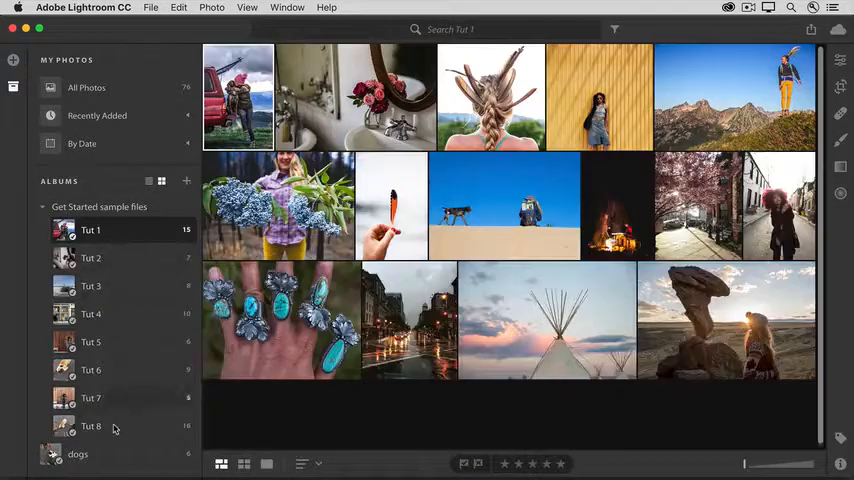
pyautogui.click(92, 426)
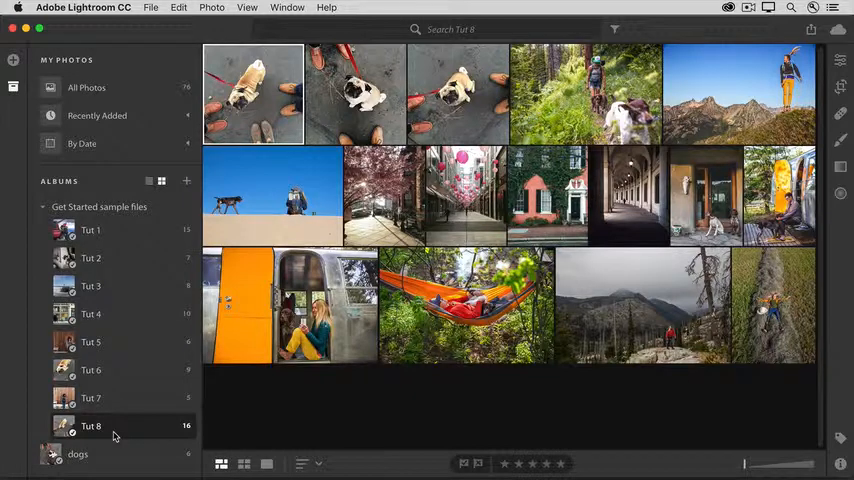